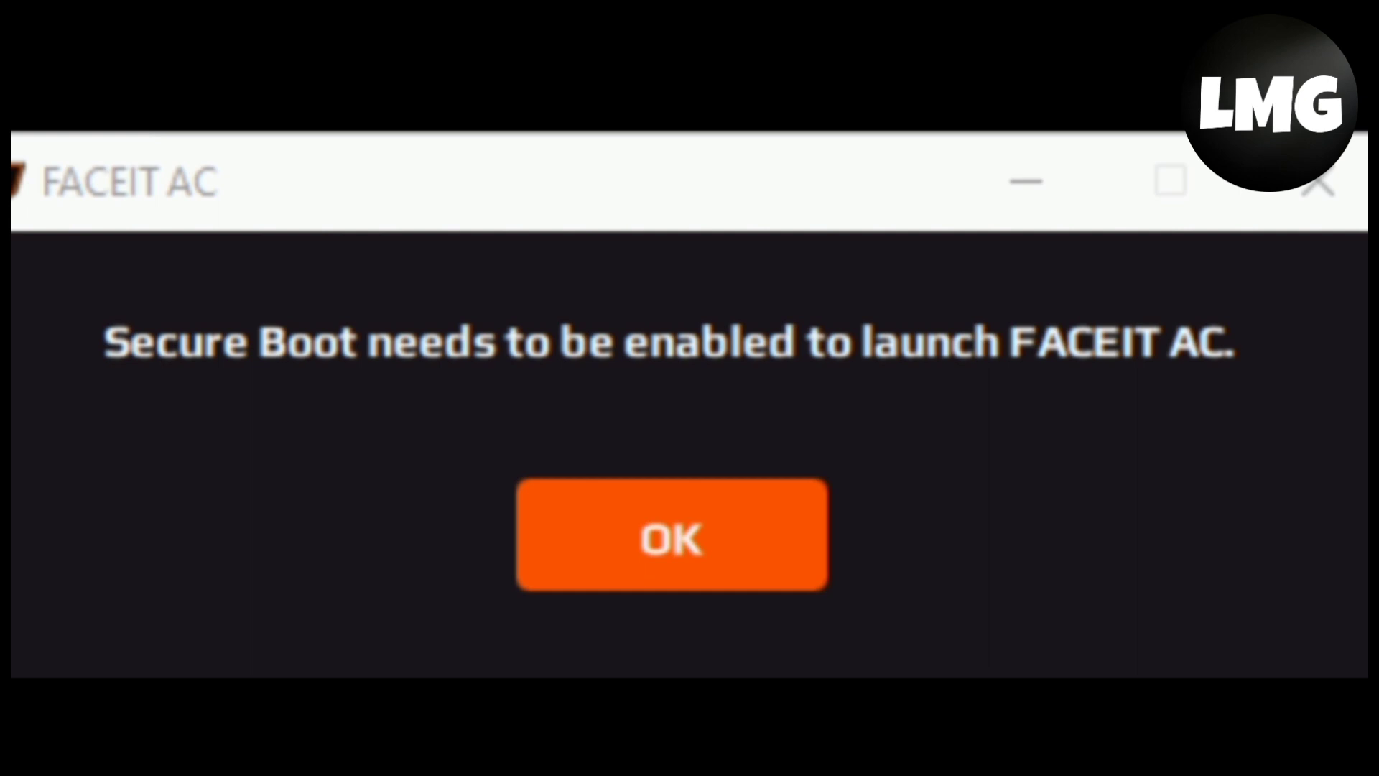
# Dismiss the FACEIT Secure Boot error and enter msinfo32 in the Run box
pyautogui.click(671, 542)
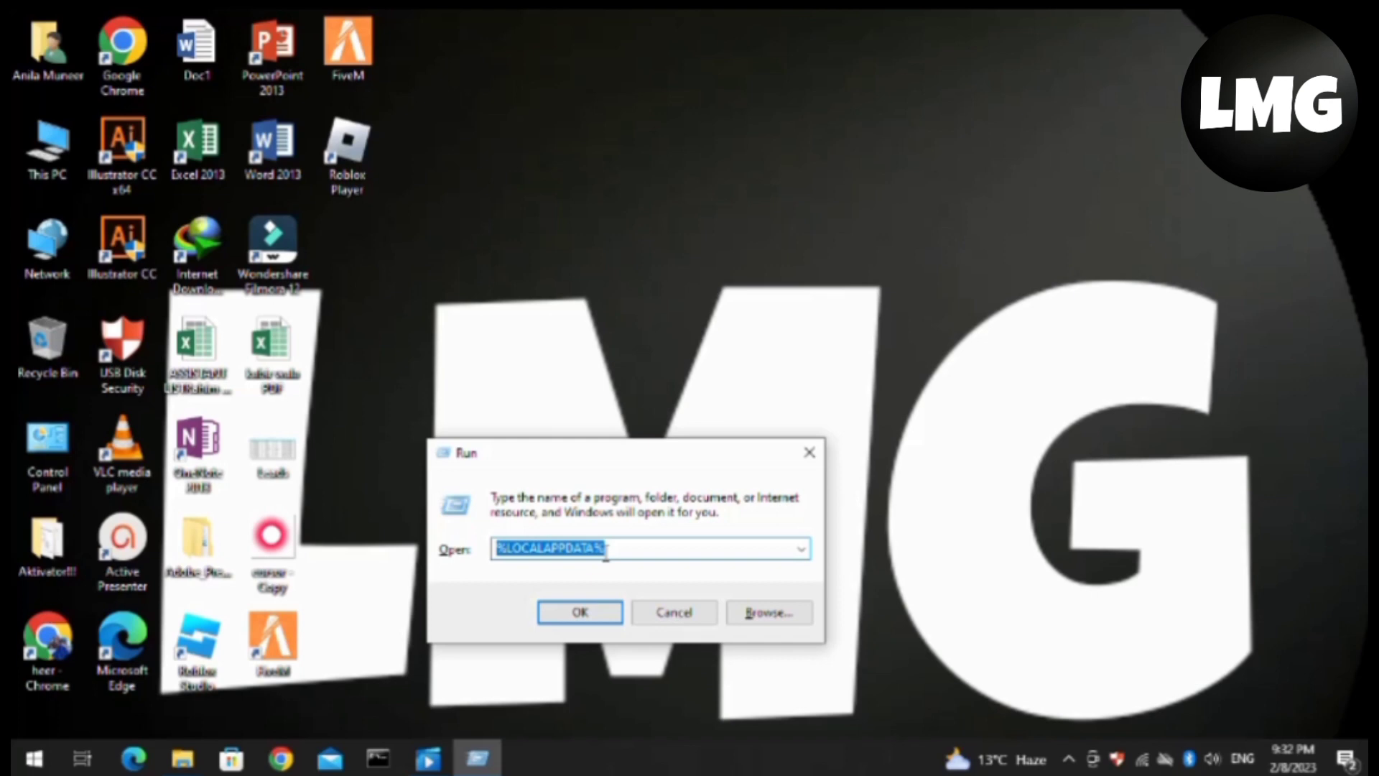
pyautogui.write('ms')
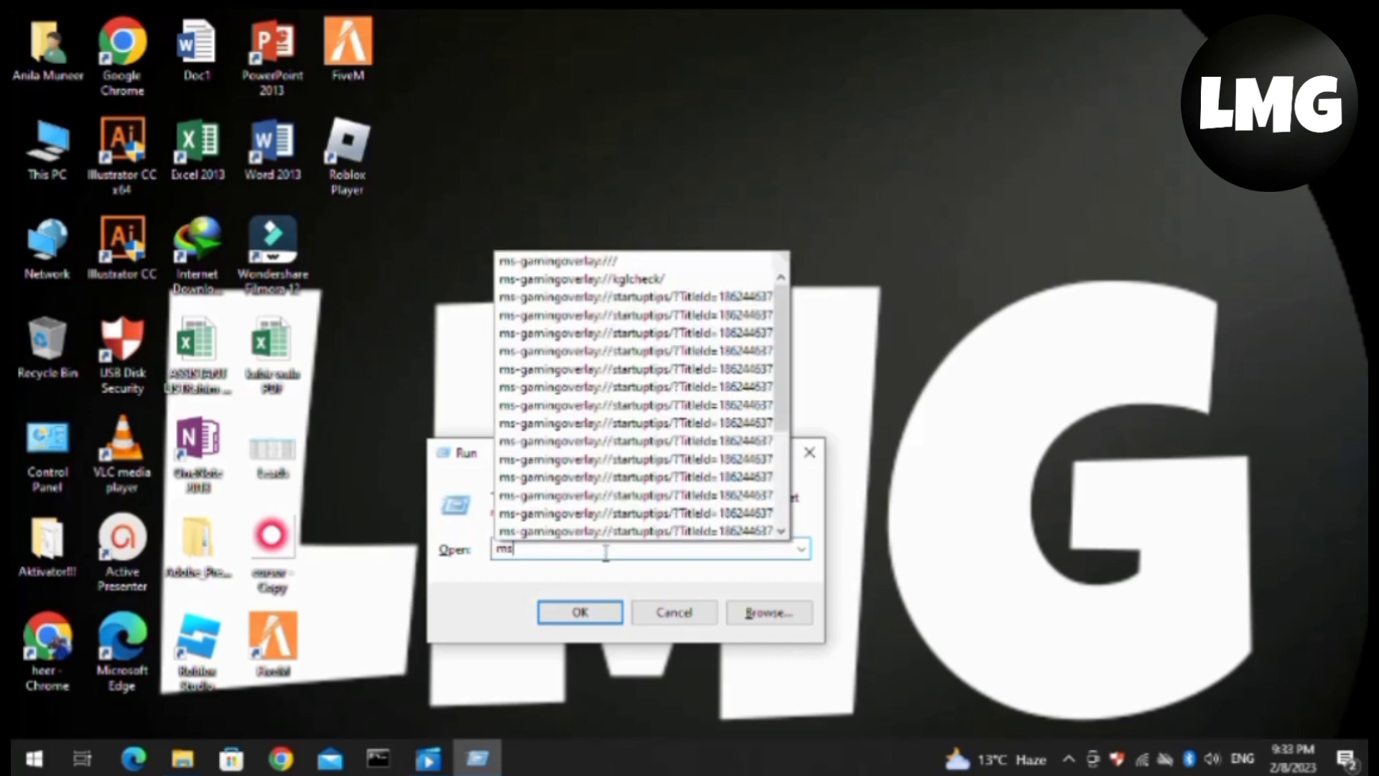
pyautogui.write('msinfo32')
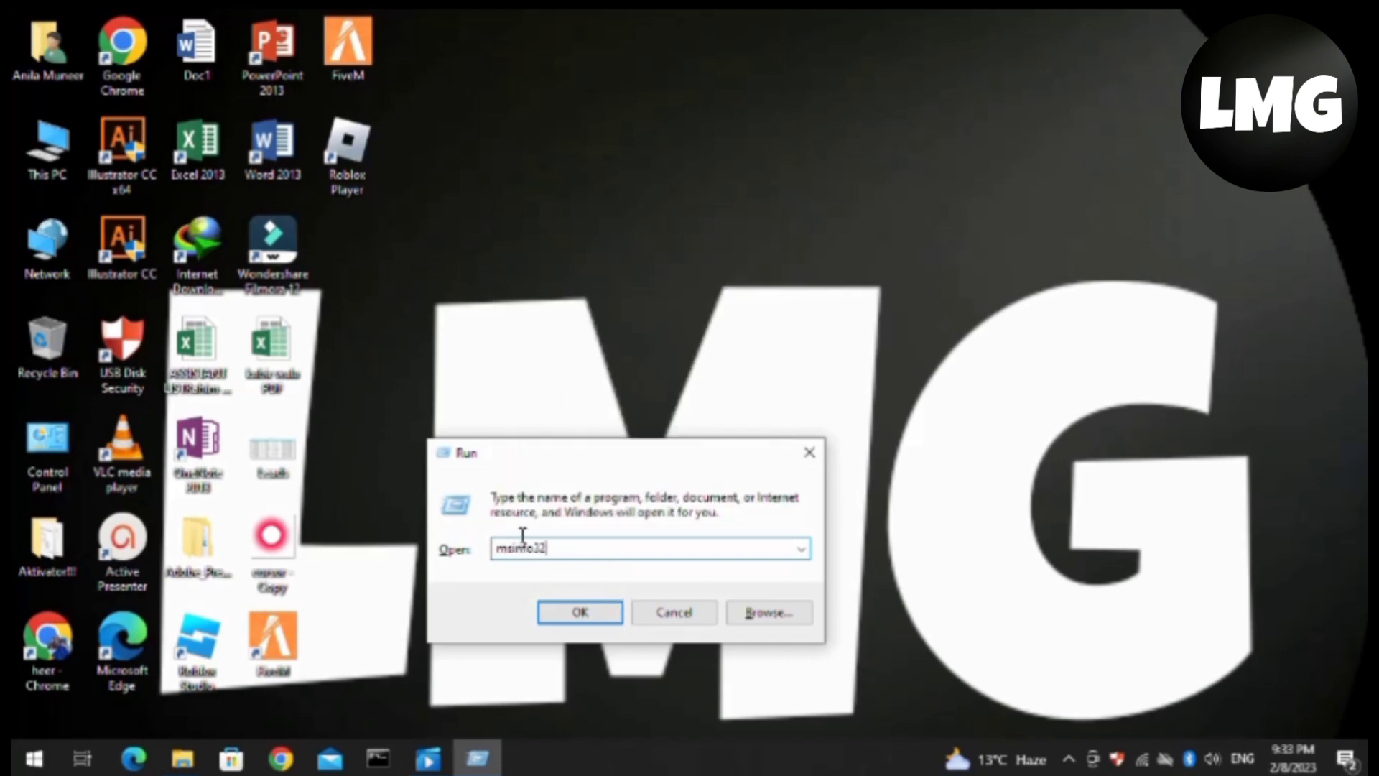
# Check Secure Boot State (Unsupported) in System Summary, then start Windows Settings
pyautogui.click(581, 612)
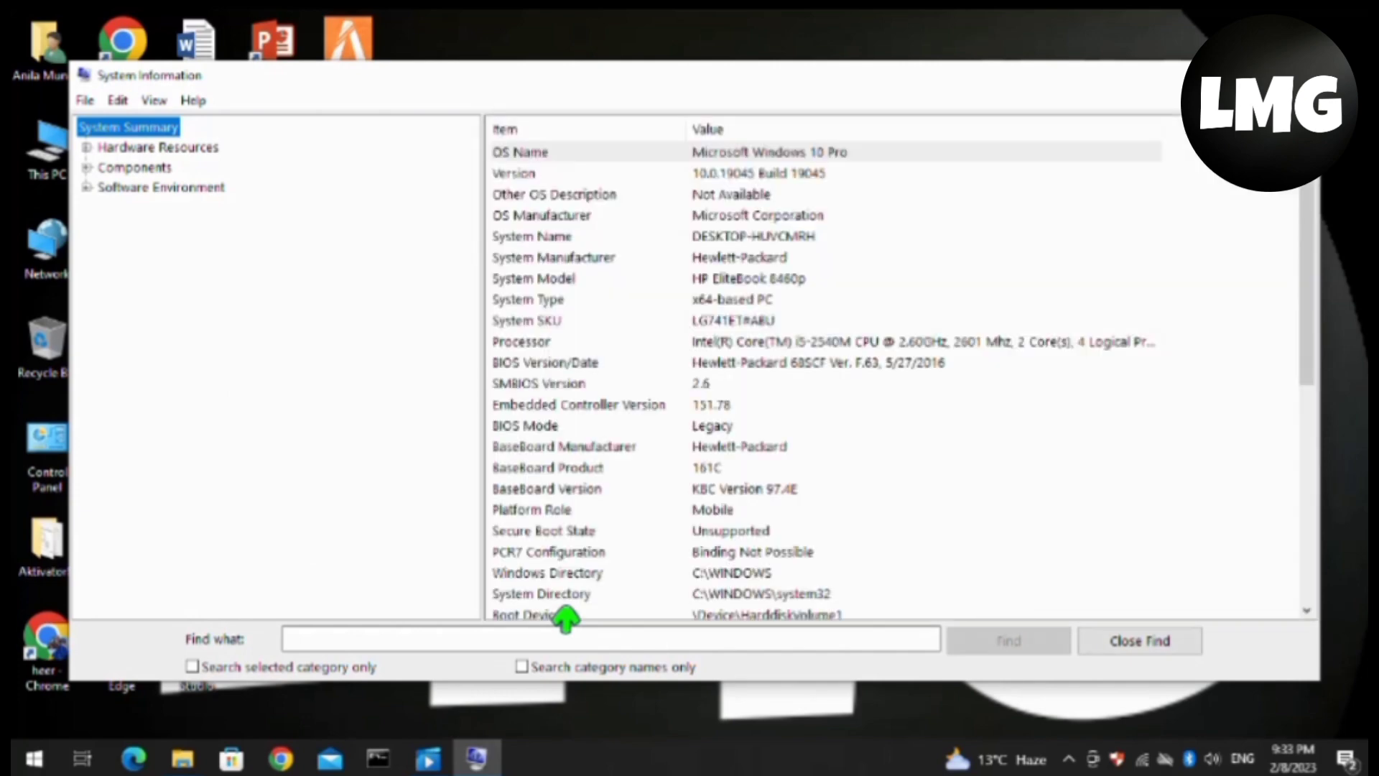
pyautogui.scroll(-3)
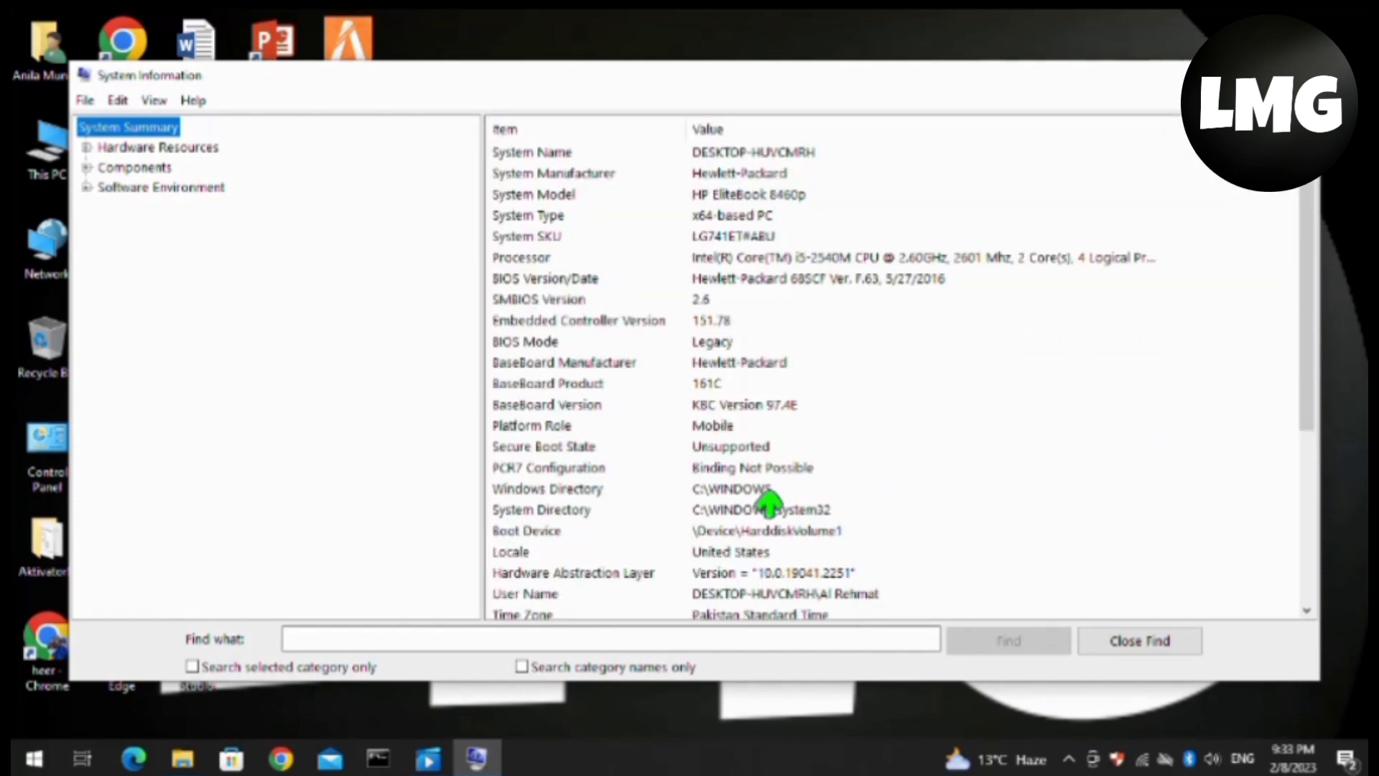
pyautogui.click(543, 445)
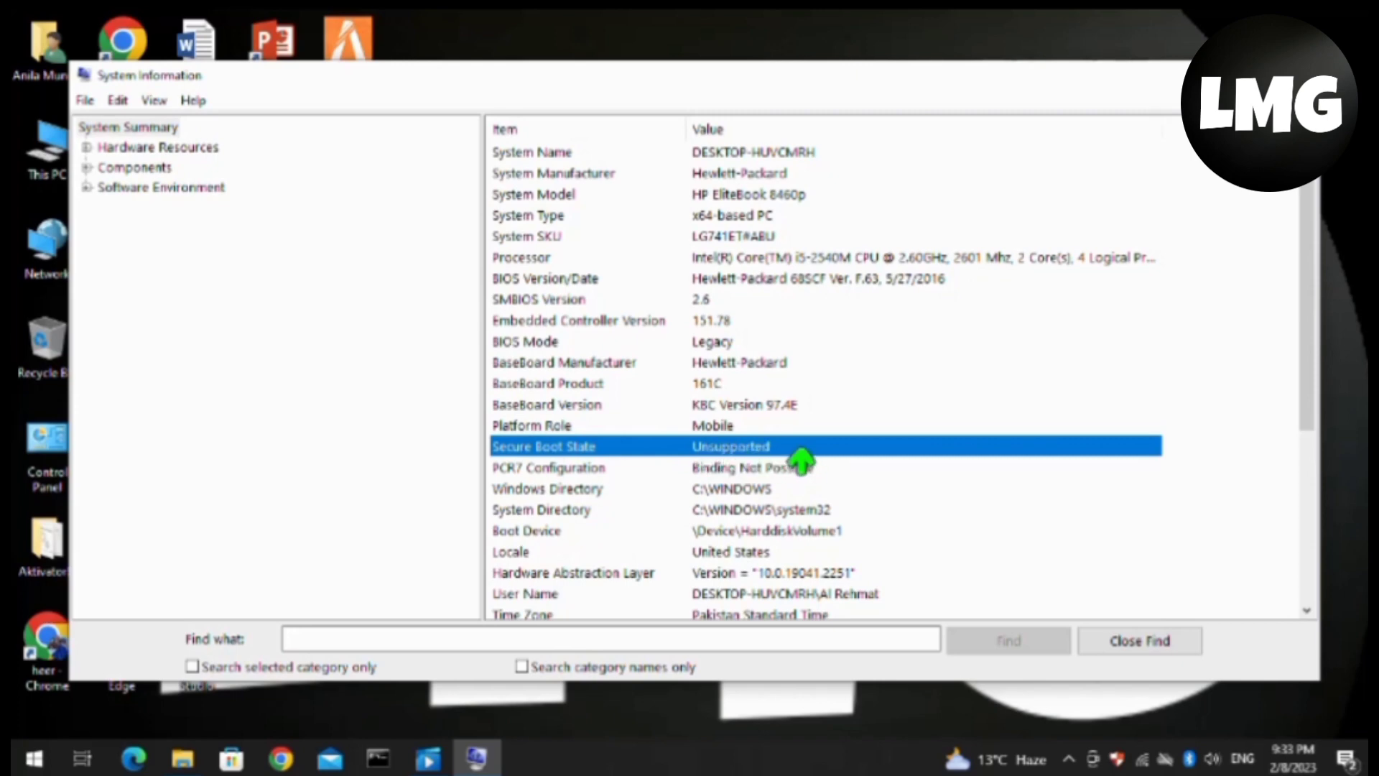
pyautogui.moveTo(1181, 553)
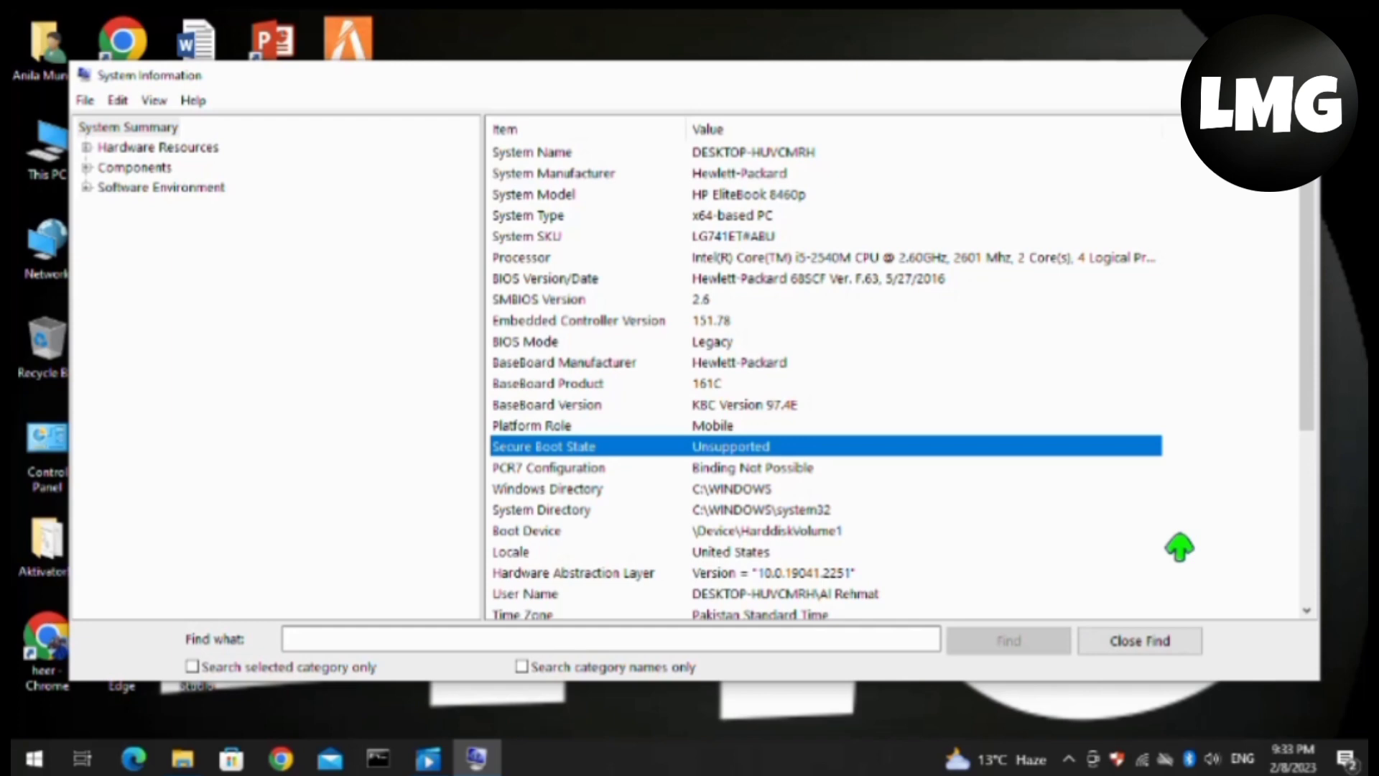
pyautogui.click(35, 755)
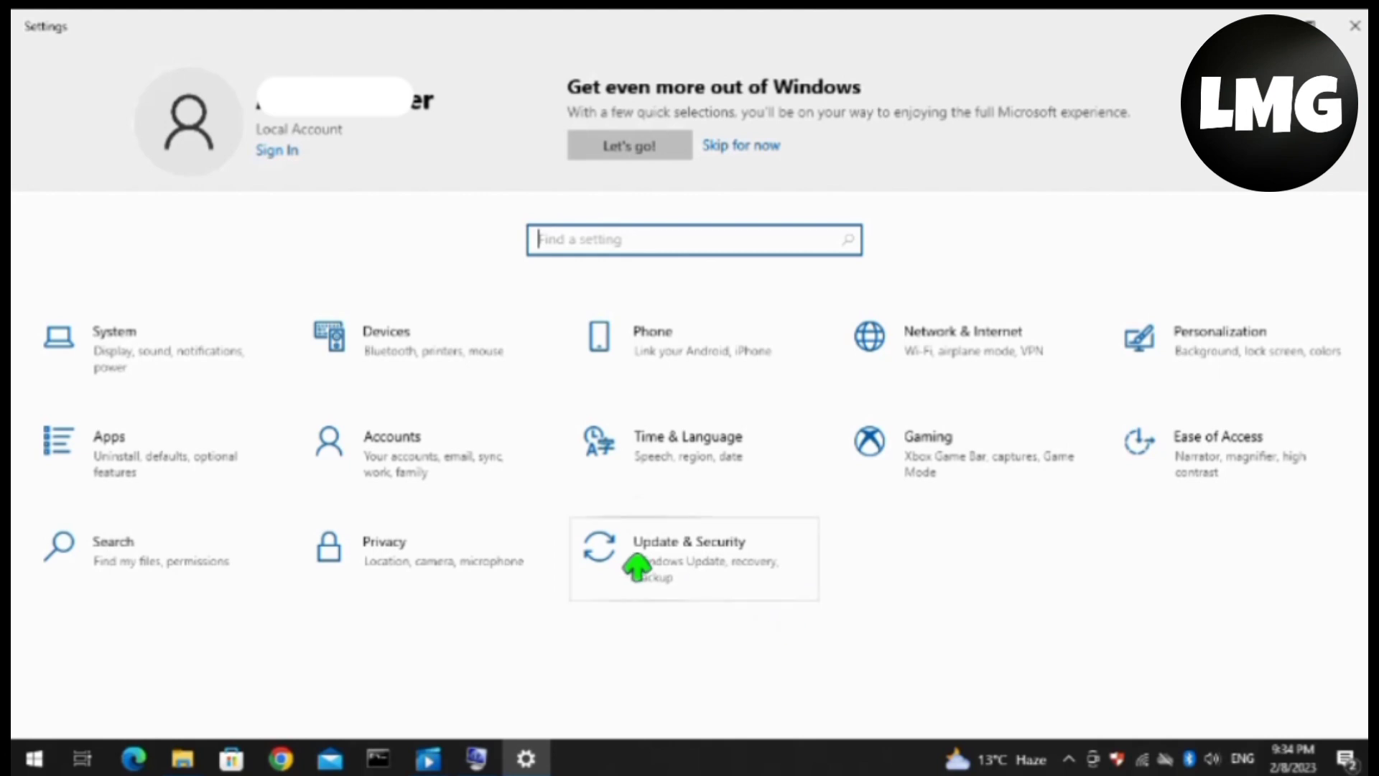
# Go to the Update & Security section of Settings
pyautogui.click(687, 549)
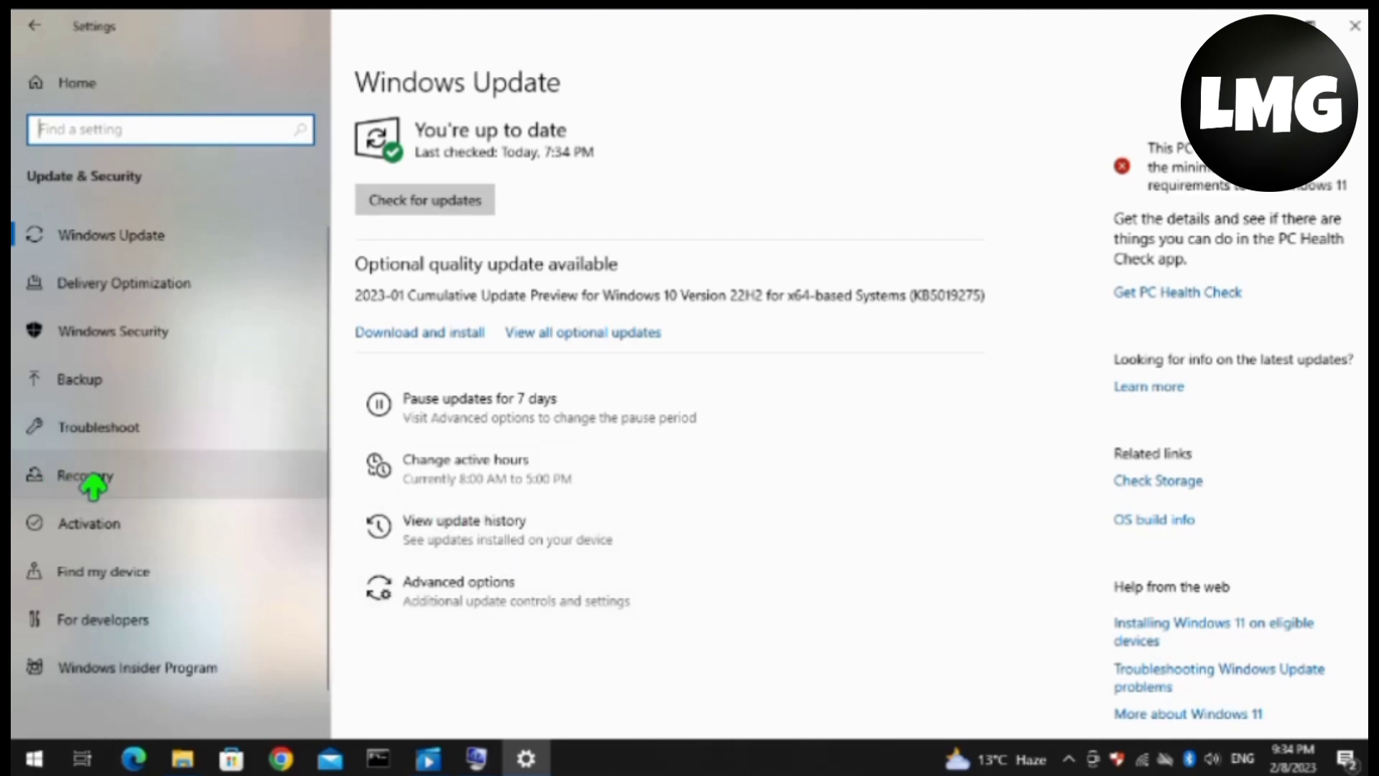
# Restart the PC into advanced startup from the Recovery page
pyautogui.click(80, 476)
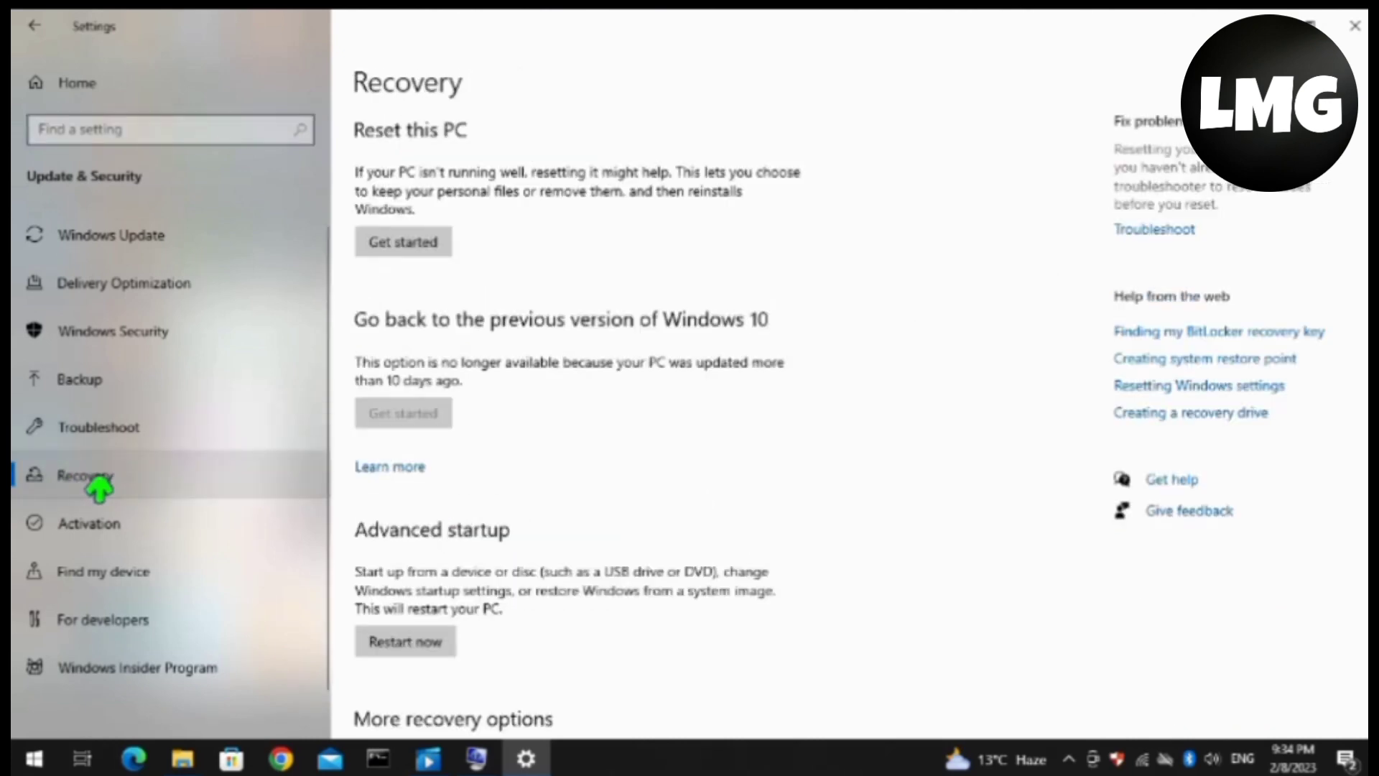
pyautogui.scroll(-3)
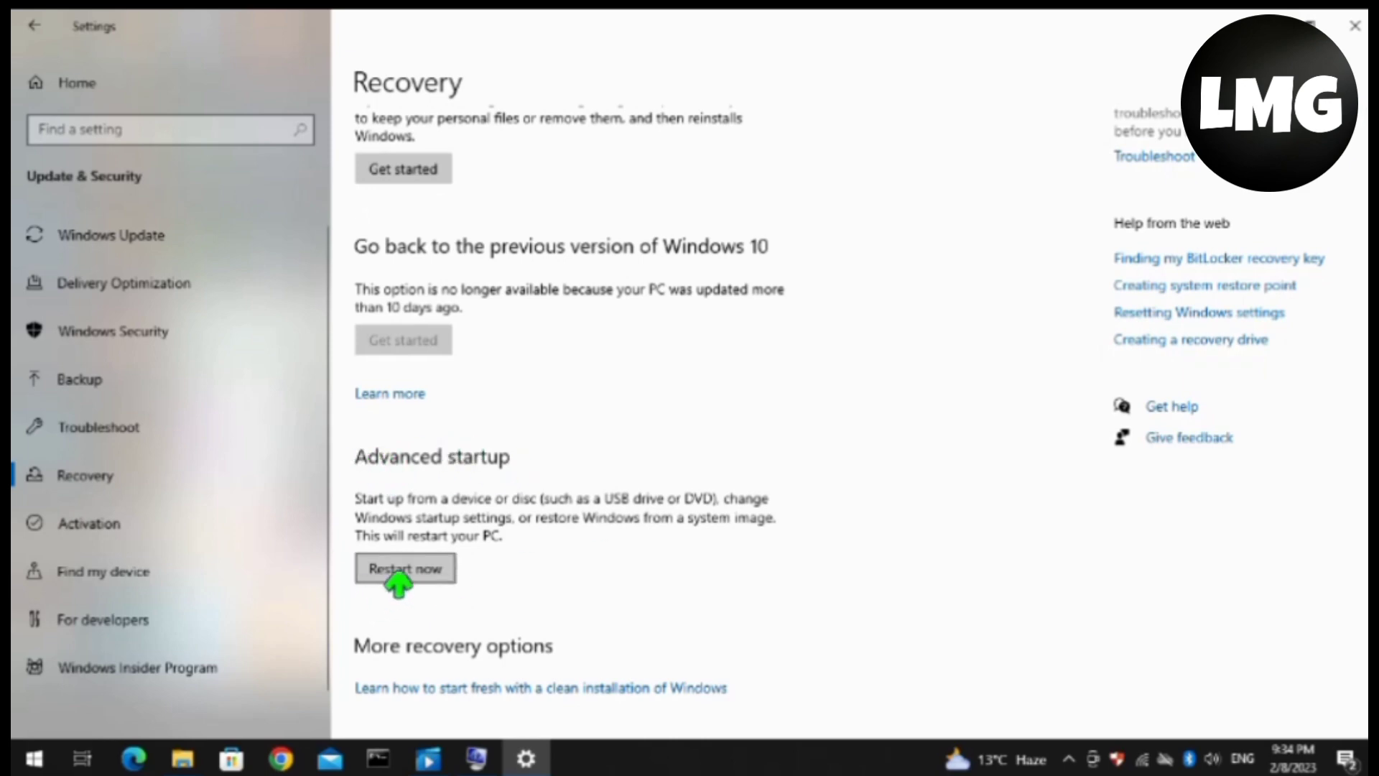
pyautogui.moveTo(1012, 353)
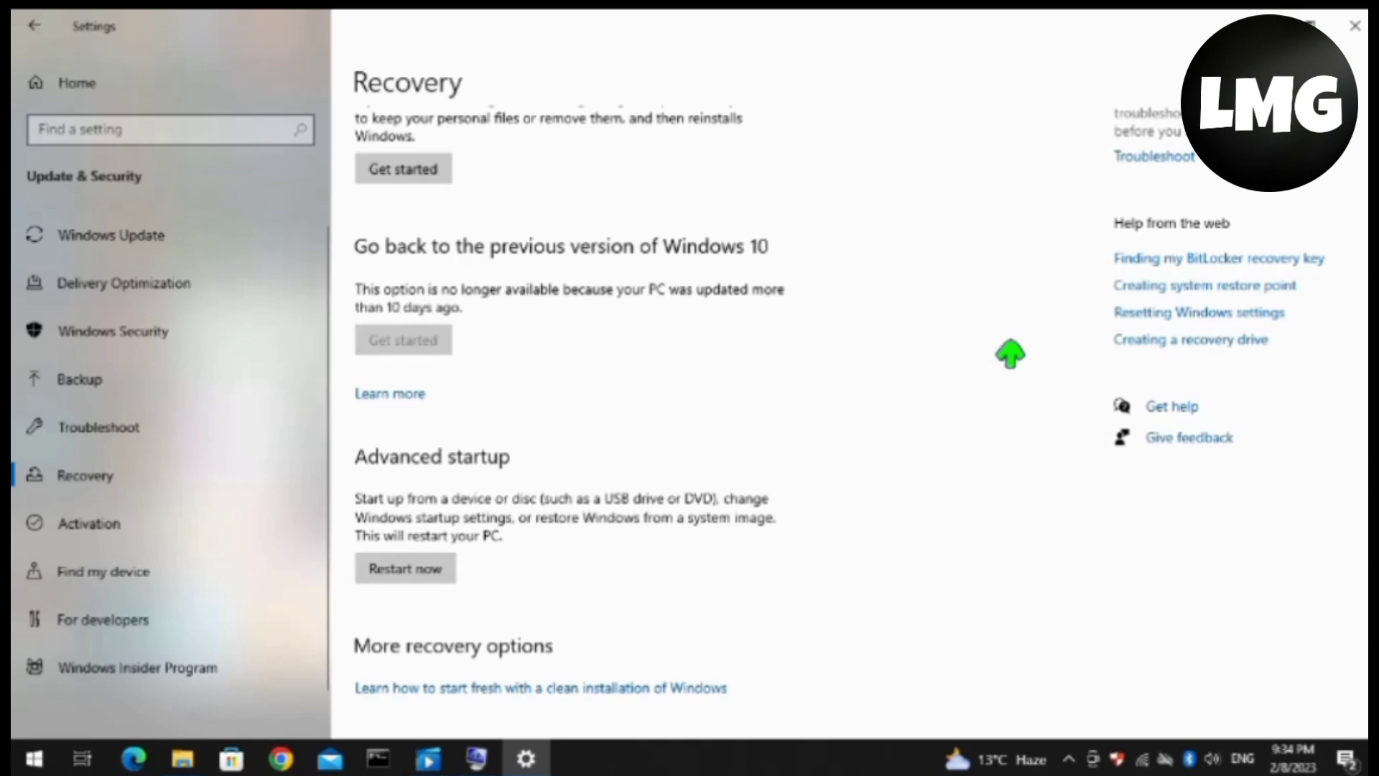
pyautogui.click(405, 568)
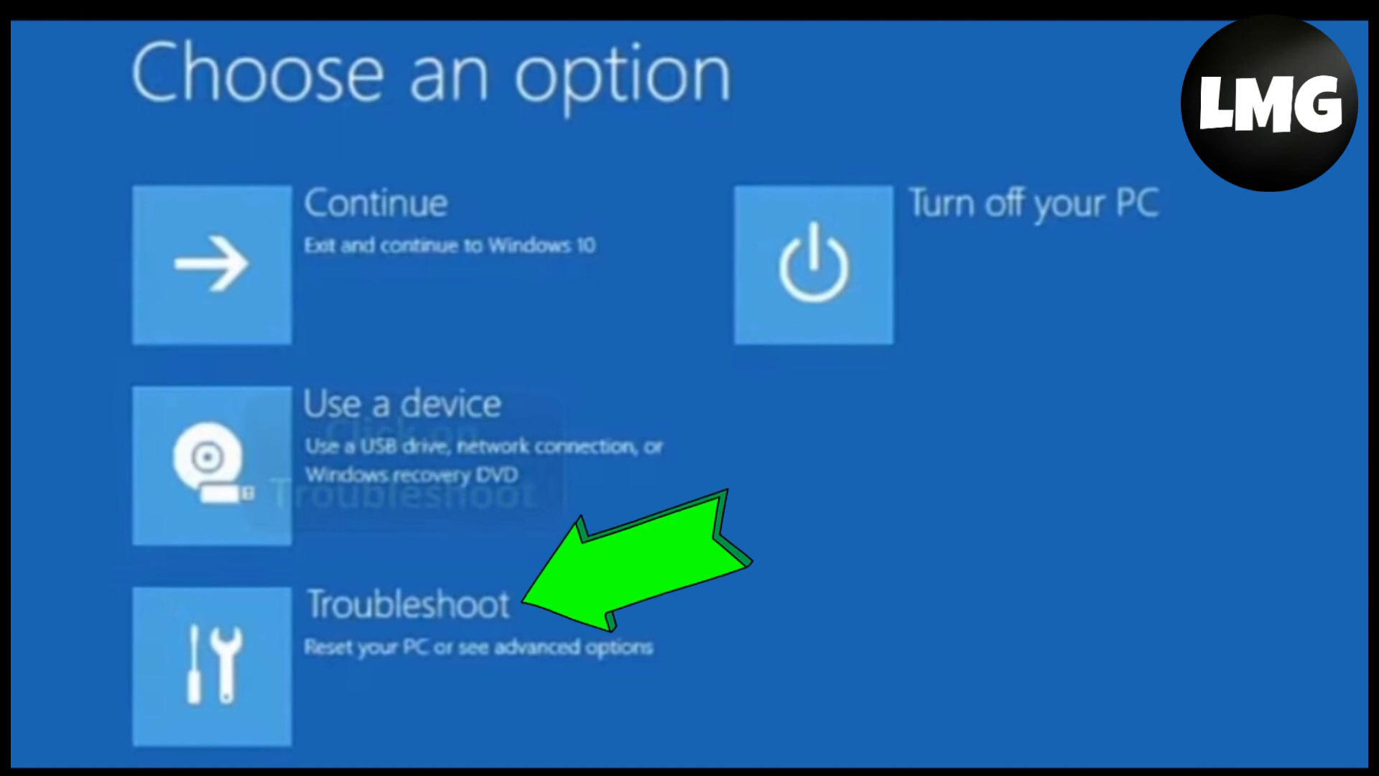
# Restart into UEFI firmware setup via Troubleshoot > Advanced options > UEFI Firmware Settings
pyautogui.click(208, 665)
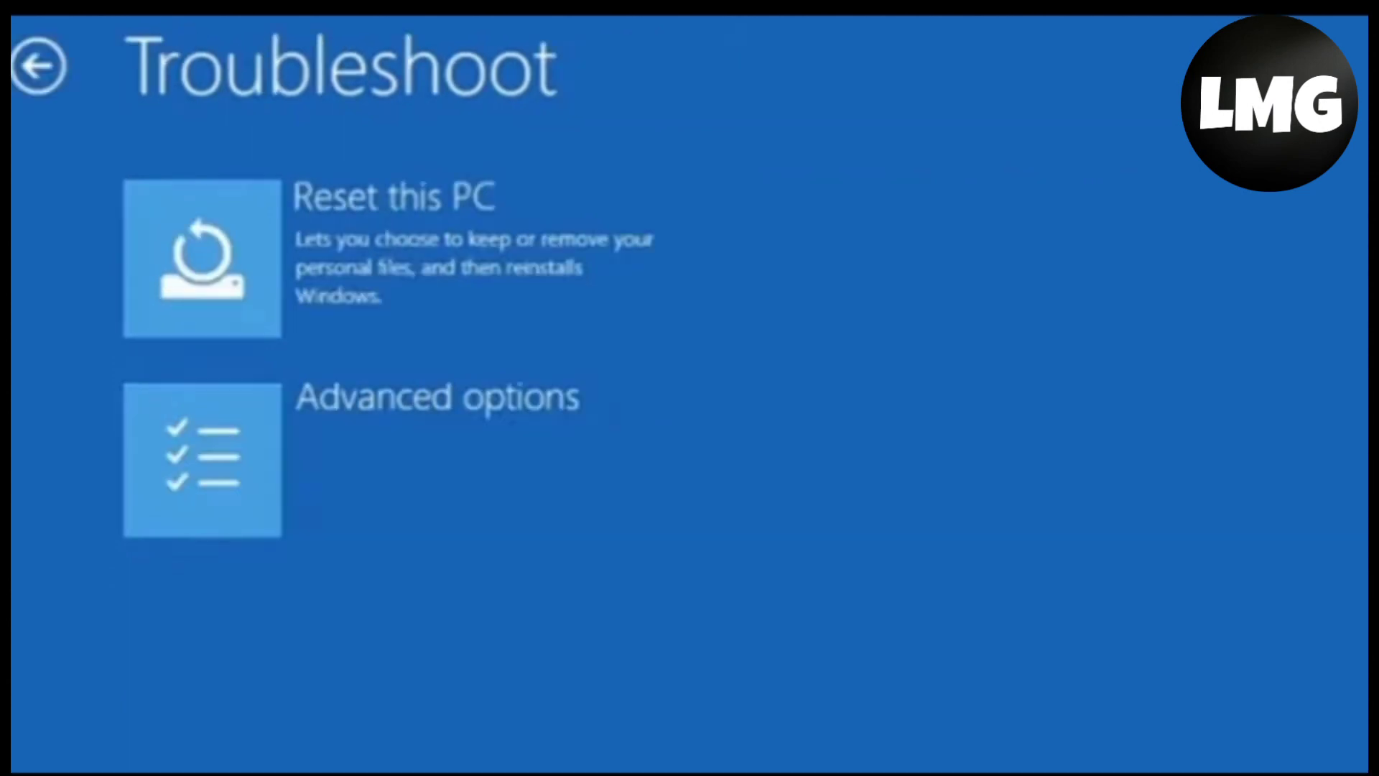
pyautogui.click(202, 463)
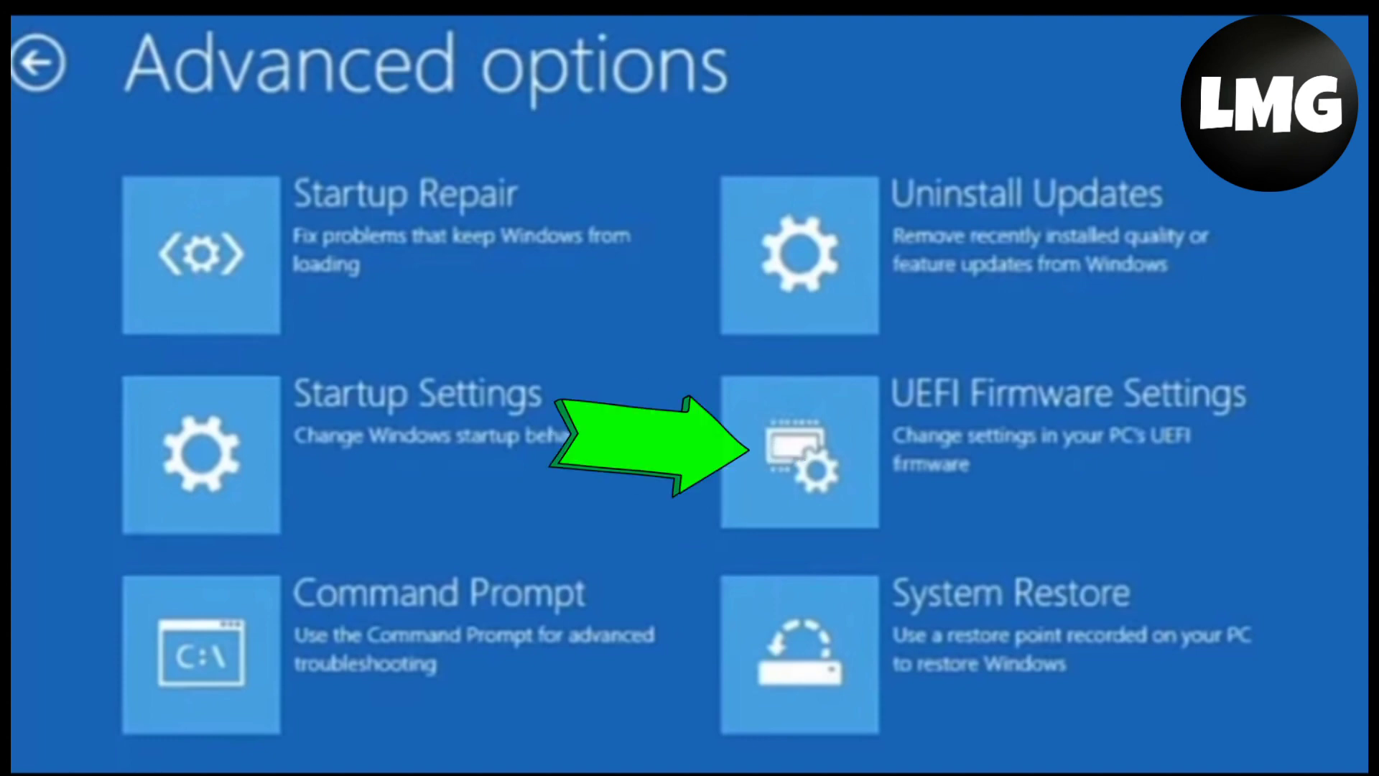
pyautogui.click(804, 449)
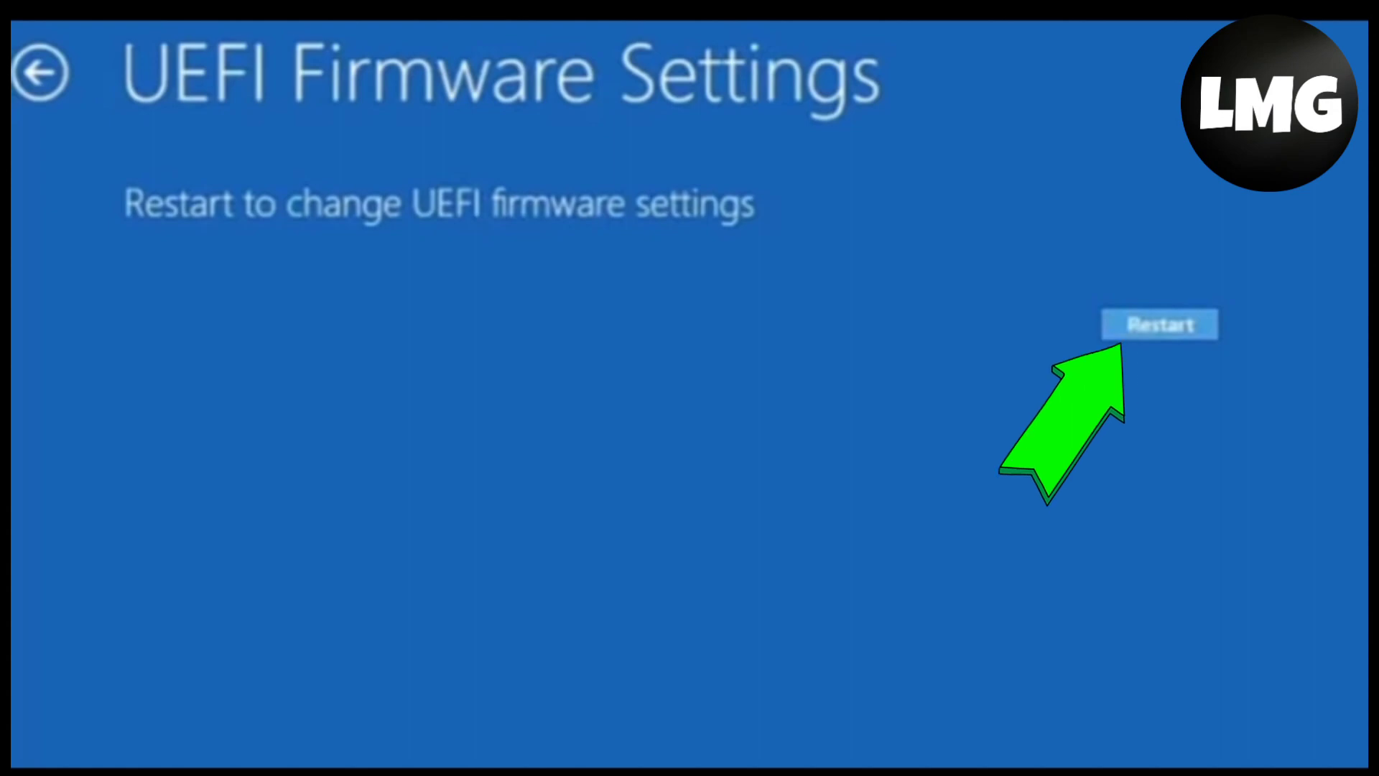
pyautogui.click(1161, 323)
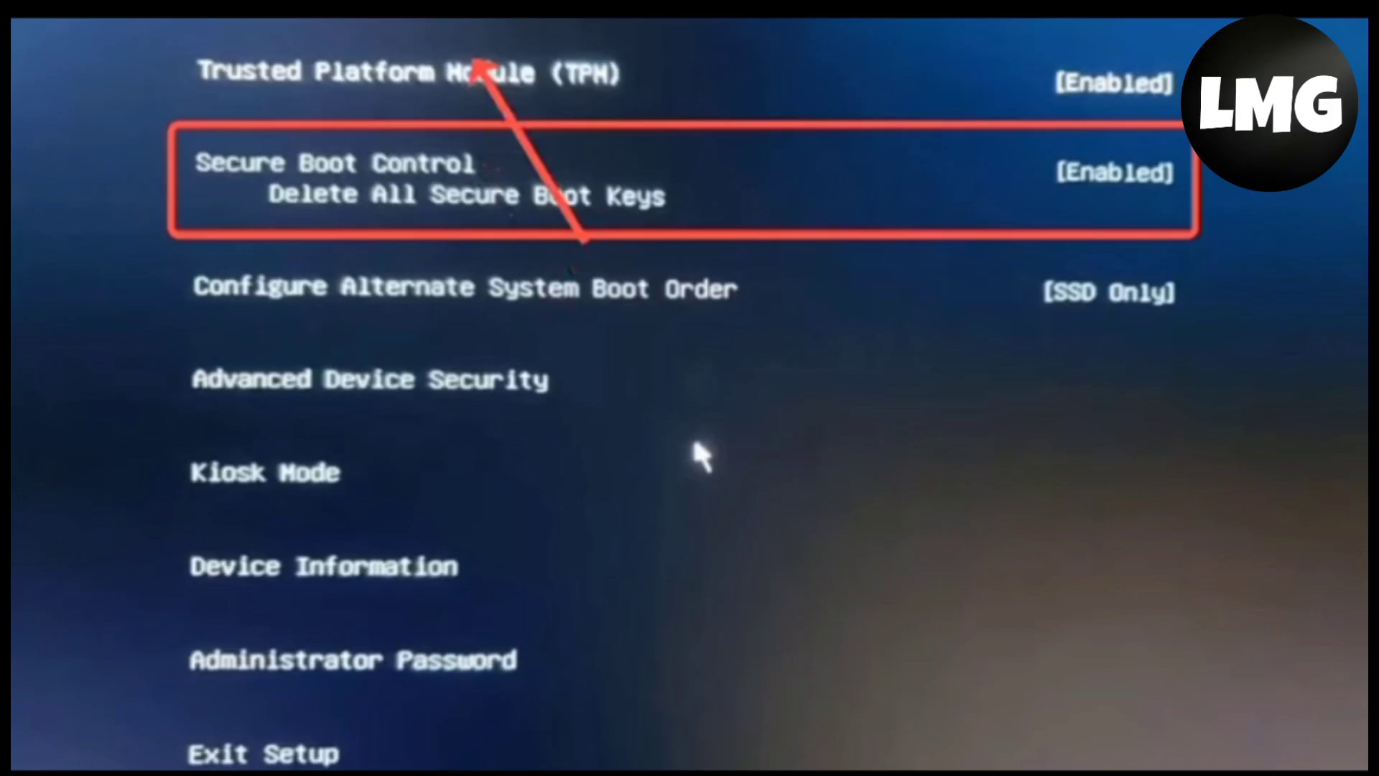